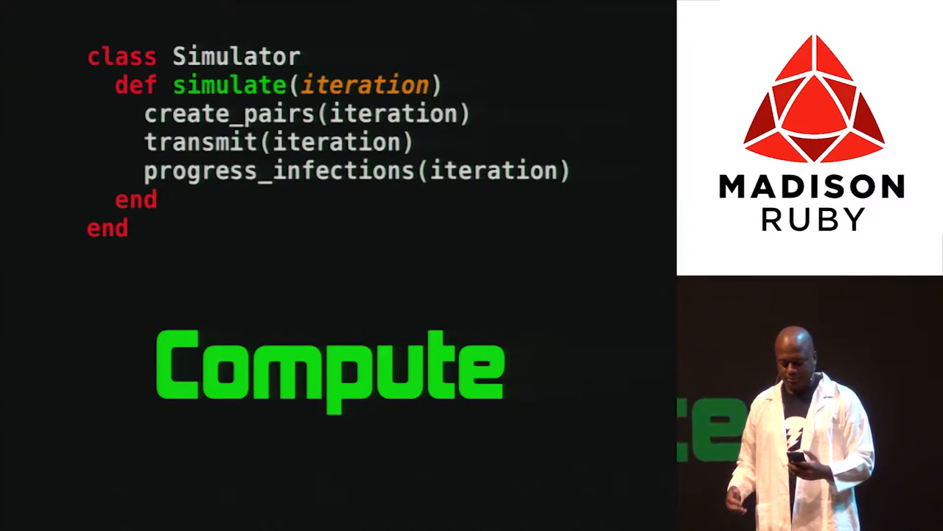
Step: Scroll through simulation-charlie.rb before returning to the Java simulator runs
{"action": "key", "text": "Right"}
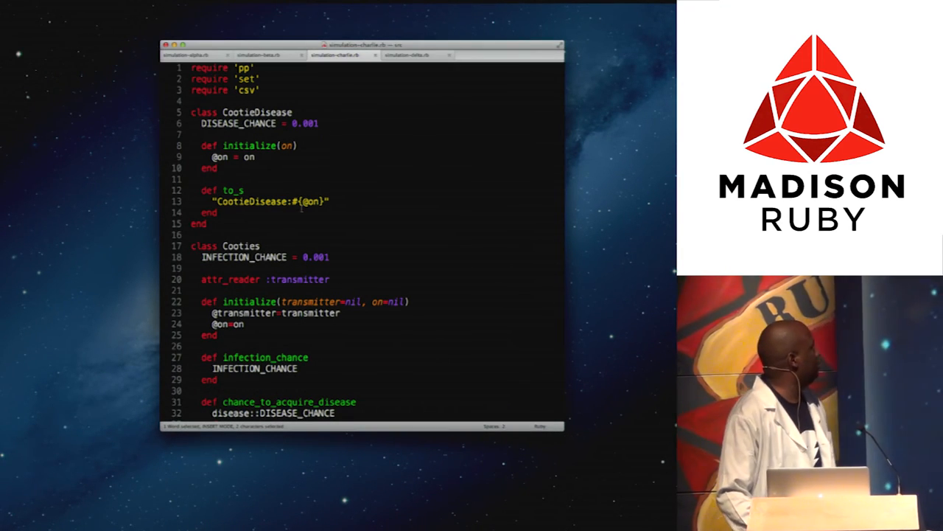
{"action": "scroll", "scroll_direction": "down", "scroll_amount": 3}
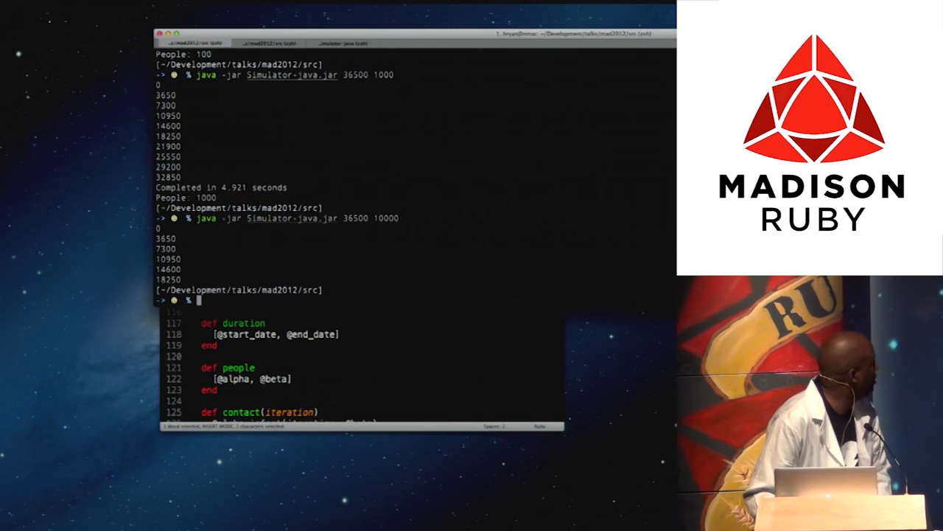
Step: Time ruby lib/simulation-charlie.rb for 36500/1000, 3650/100, 36500/10000 and 36500/100
{"action": "type", "text": "time ruby lib/simulation-charlie.rb 36500 1000"}
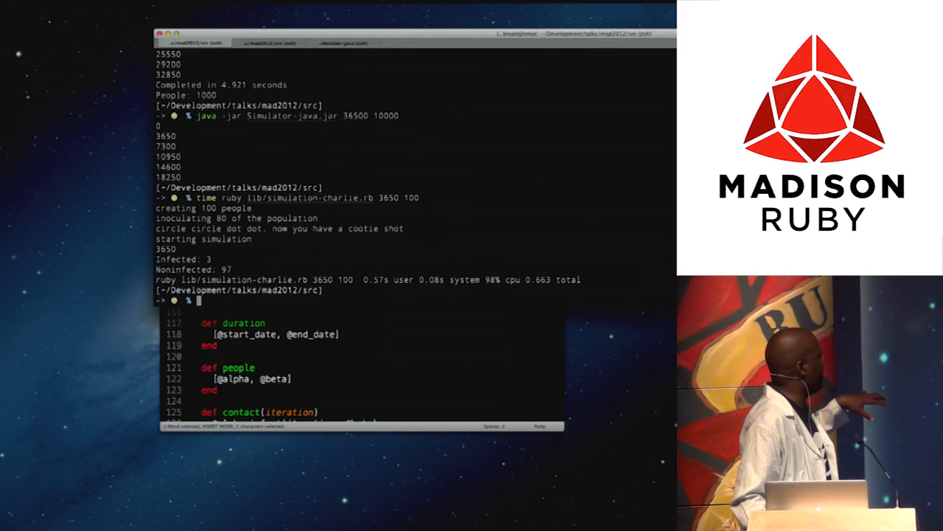
{"action": "type", "text": "time ruby lib/simulation-charlie.rb 3650 100"}
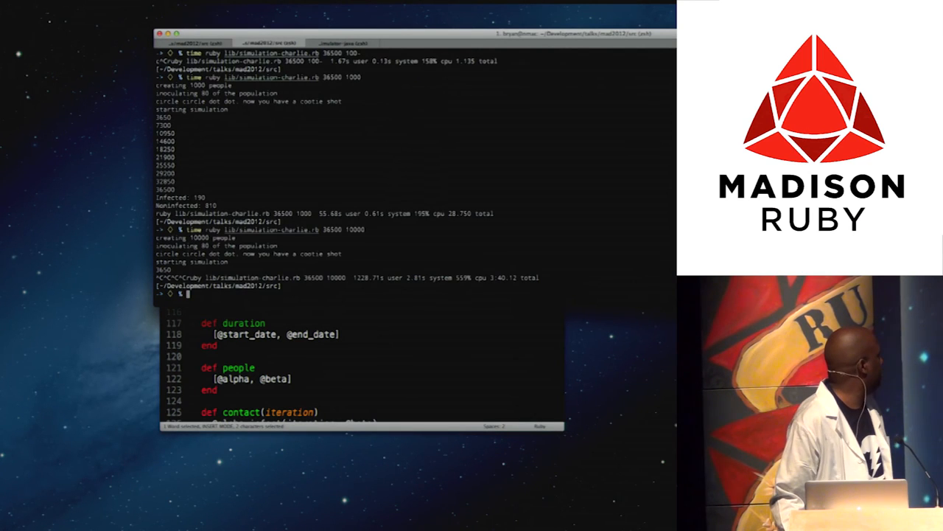
{"action": "type", "text": "time ruby lib/simulation-charlie.rb 36500 10000"}
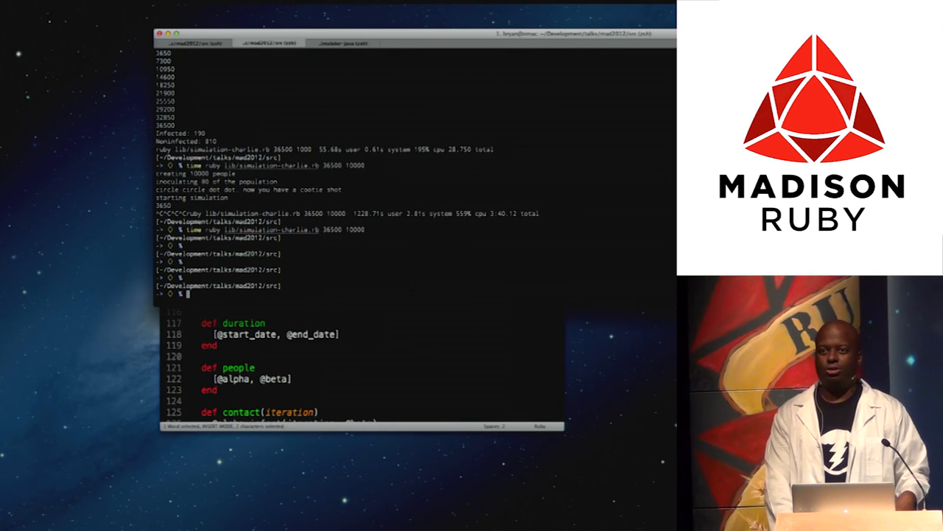
{"action": "type", "text": "time ruby lib/simulation-charlie.rb 36500 100"}
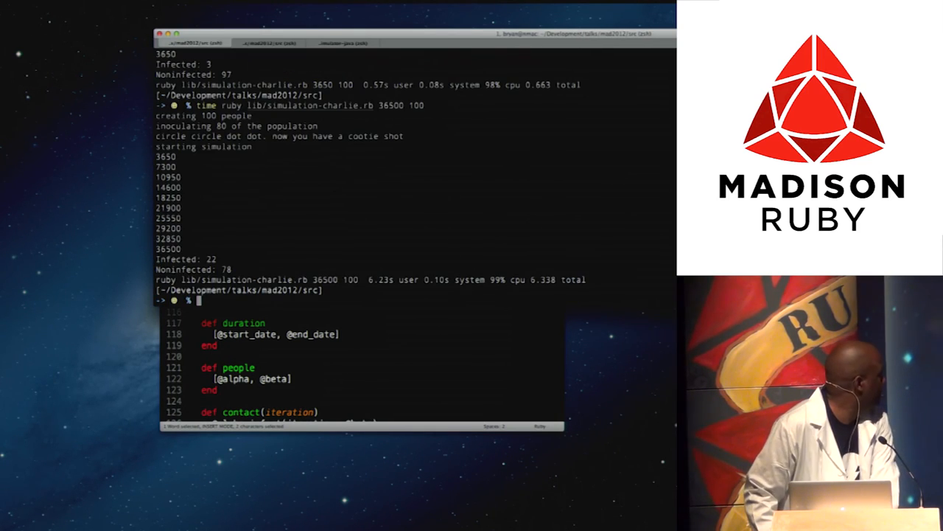
{"action": "scroll", "scroll_direction": "down", "scroll_amount": 3}
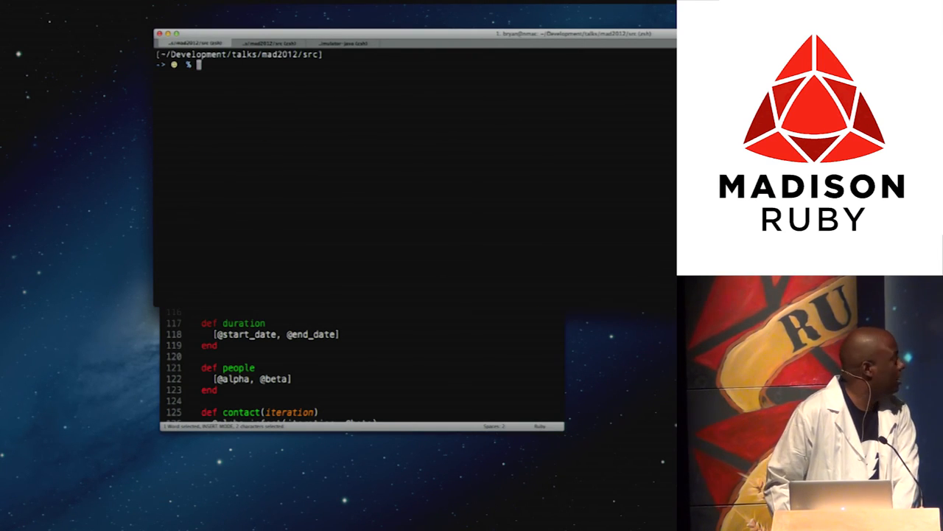
Step: Recall the java Simulator-java.jar command and trim its last argument to 100
{"action": "key", "text": "ctrl+r"}
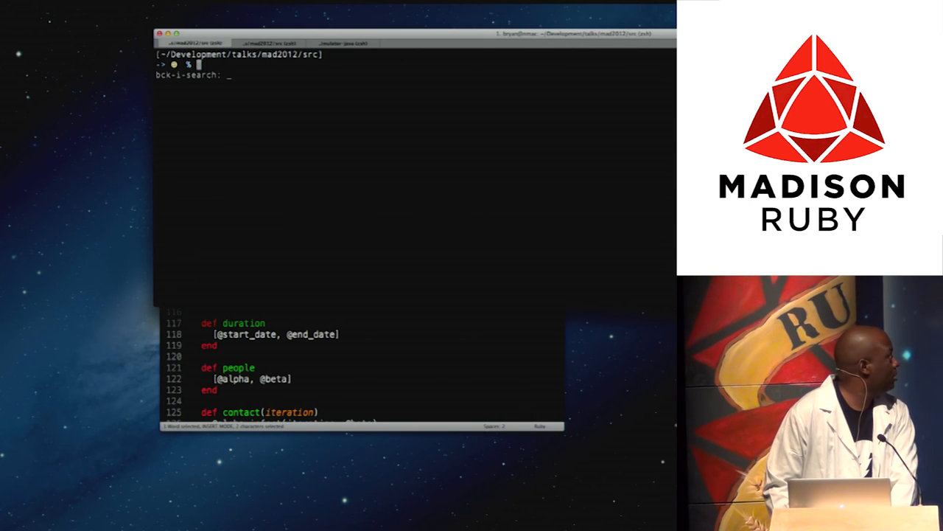
{"action": "type", "text": "jav"}
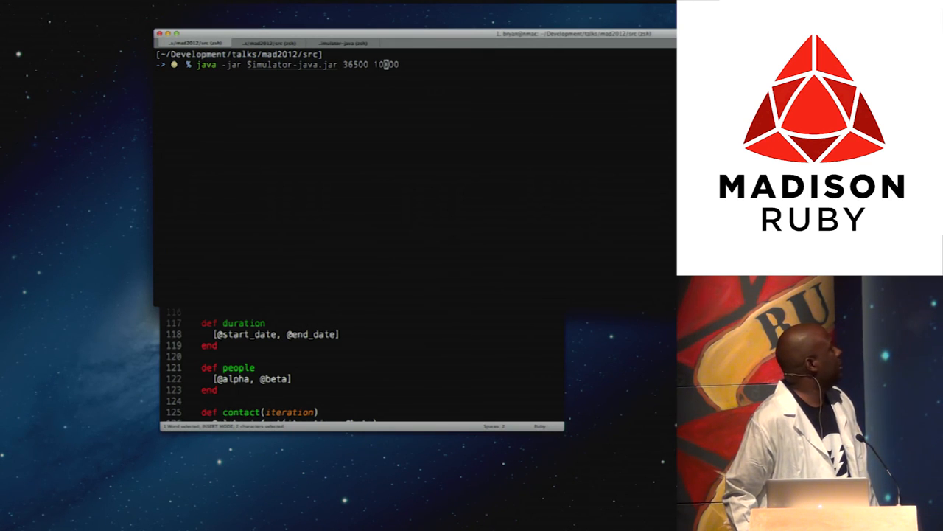
{"action": "key", "text": "BackSpace"}
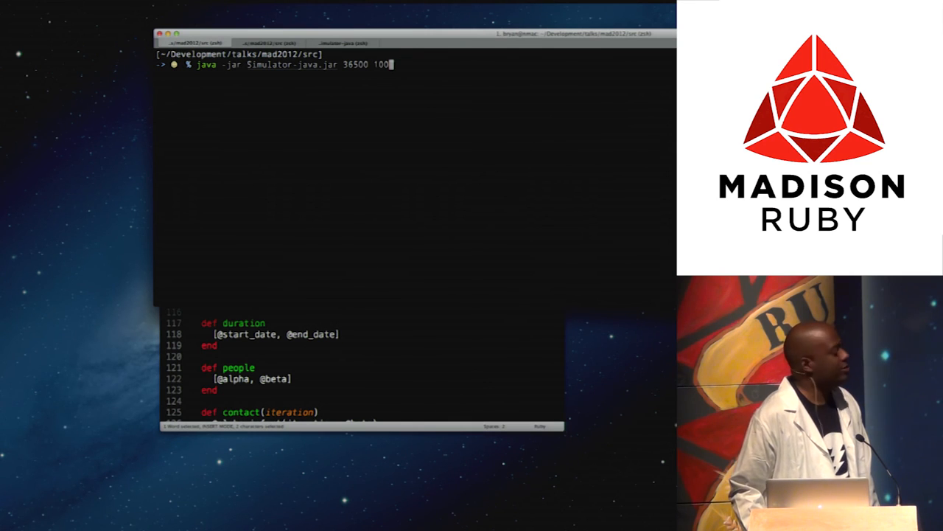